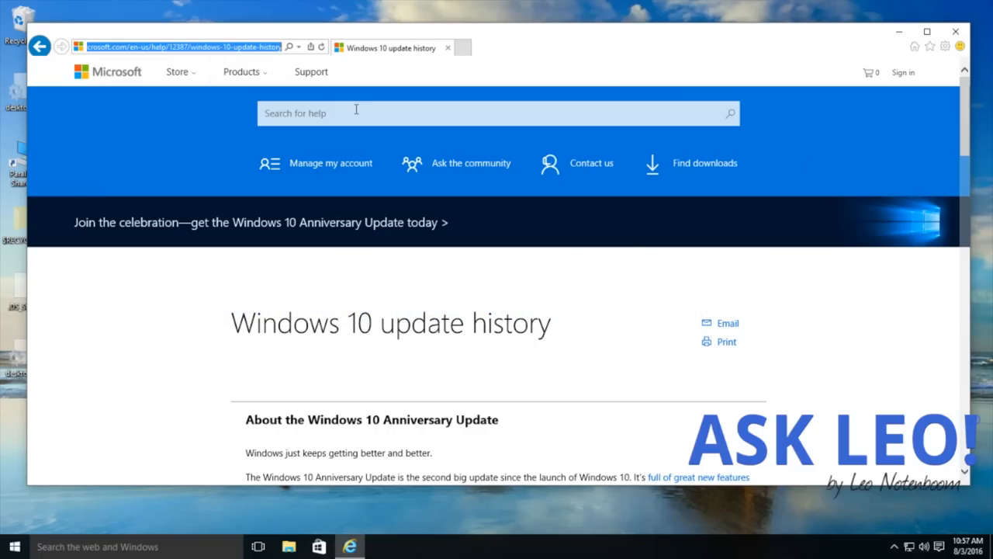
pyautogui.moveTo(365, 141)
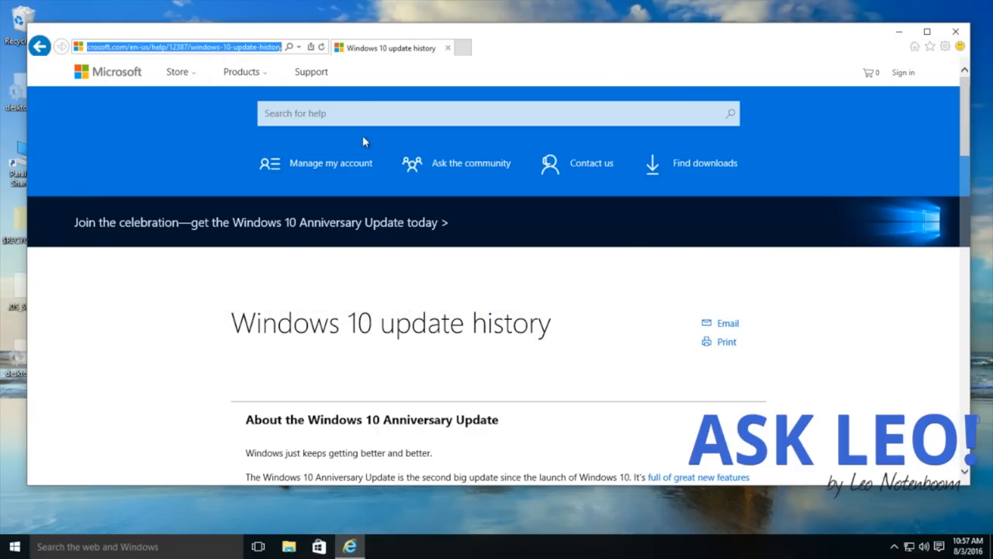
# Start downloading the Anniversary Update from the 'Get the Anniversary Update now' link.
pyautogui.scroll(-3)
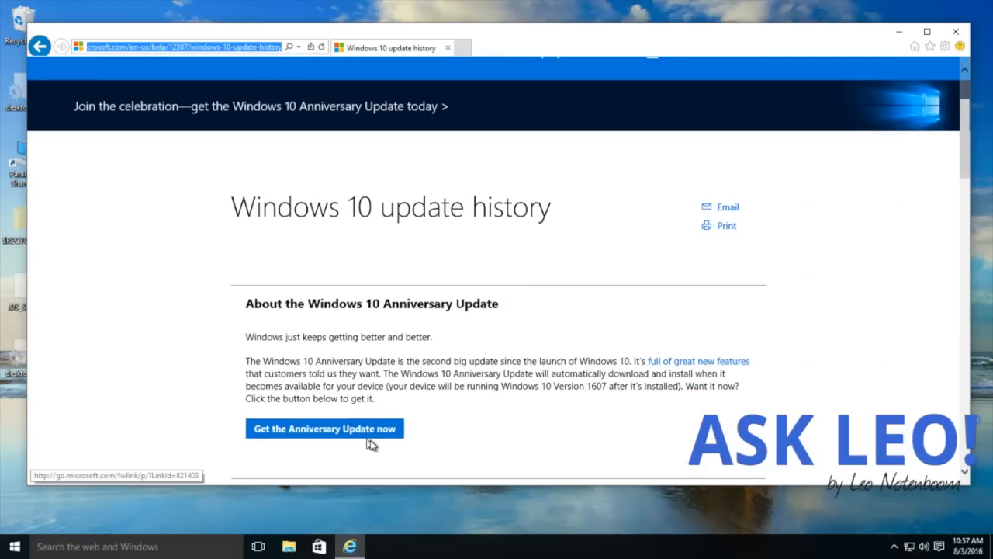
pyautogui.click(324, 429)
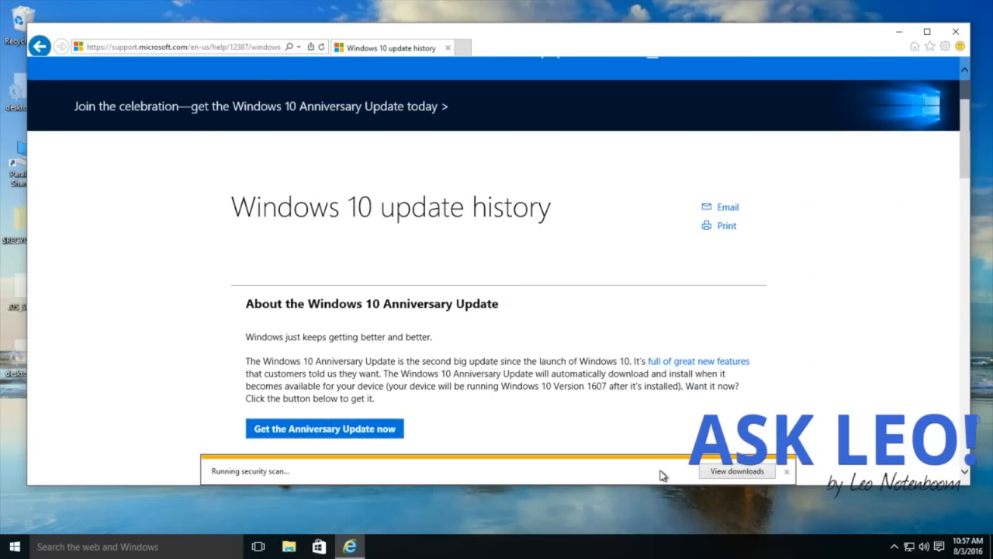
pyautogui.moveTo(939, 300)
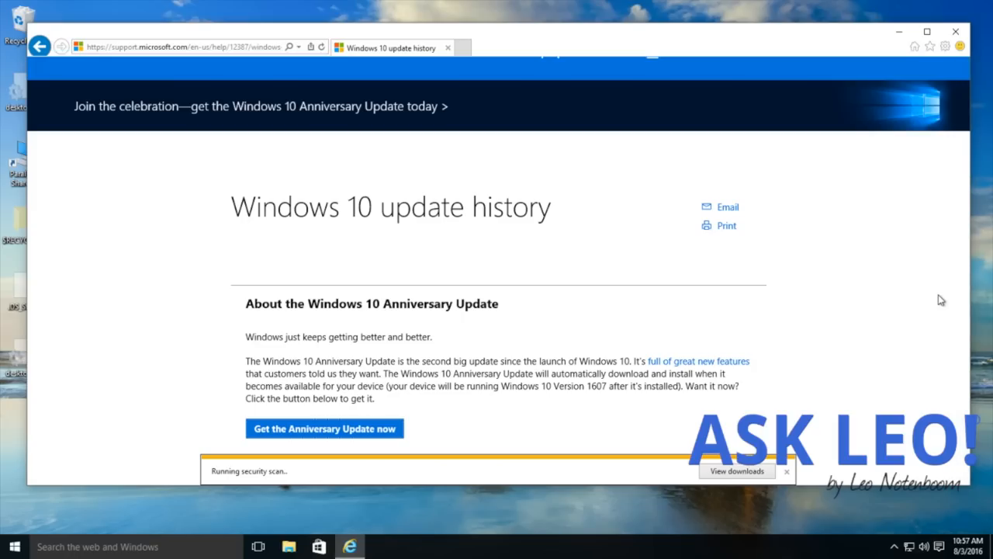
# Run the downloaded updater and allow it in the User Account Control prompt.
pyautogui.click(325, 428)
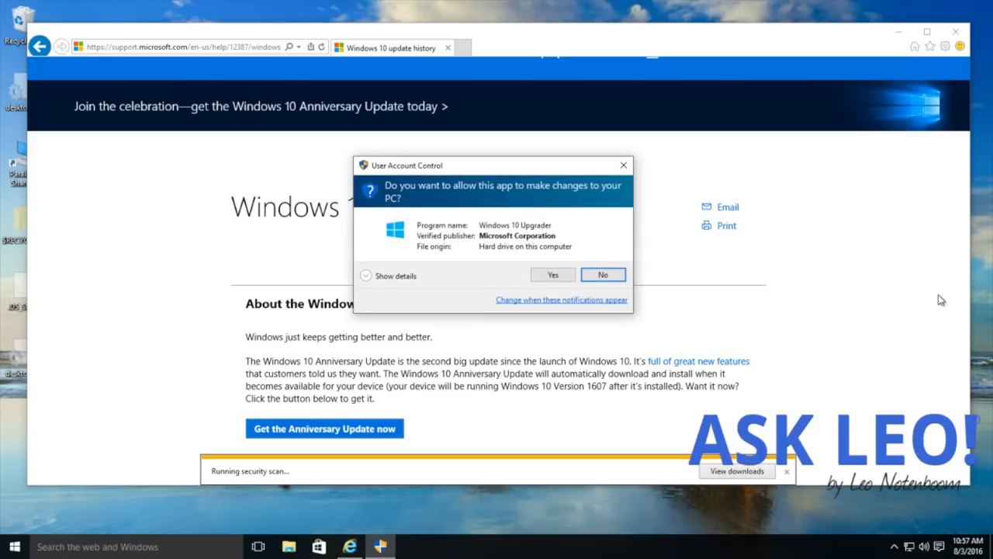
pyautogui.moveTo(552, 275)
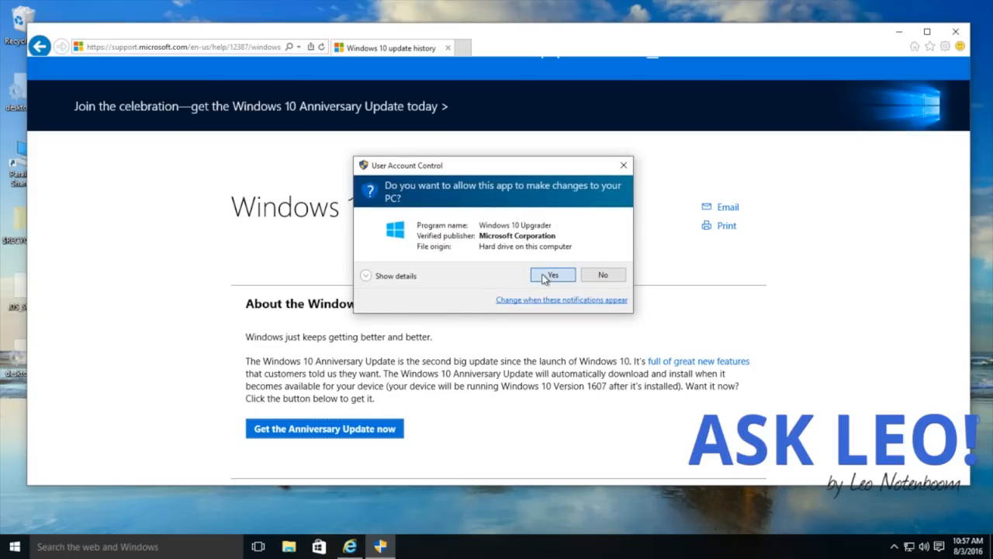
pyautogui.click(552, 274)
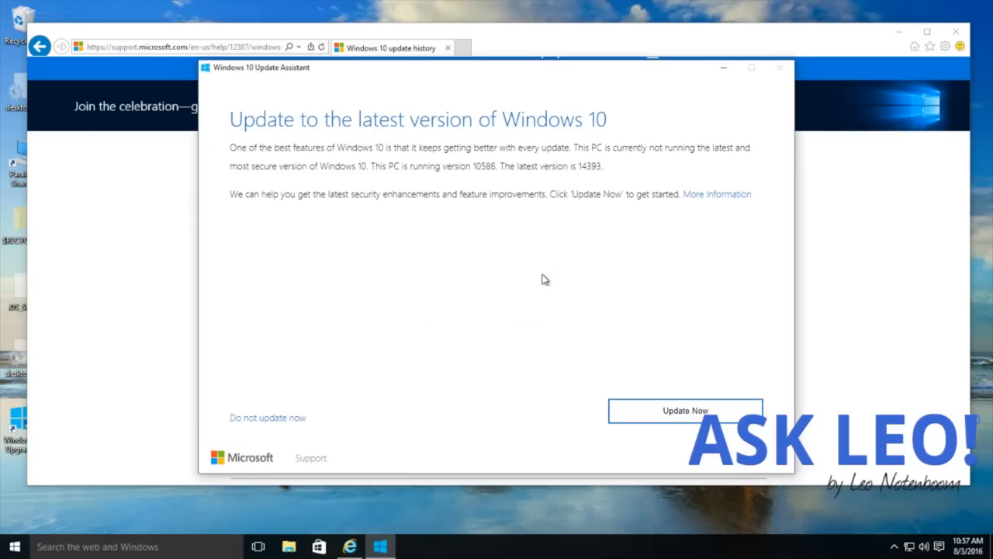
pyautogui.moveTo(621, 318)
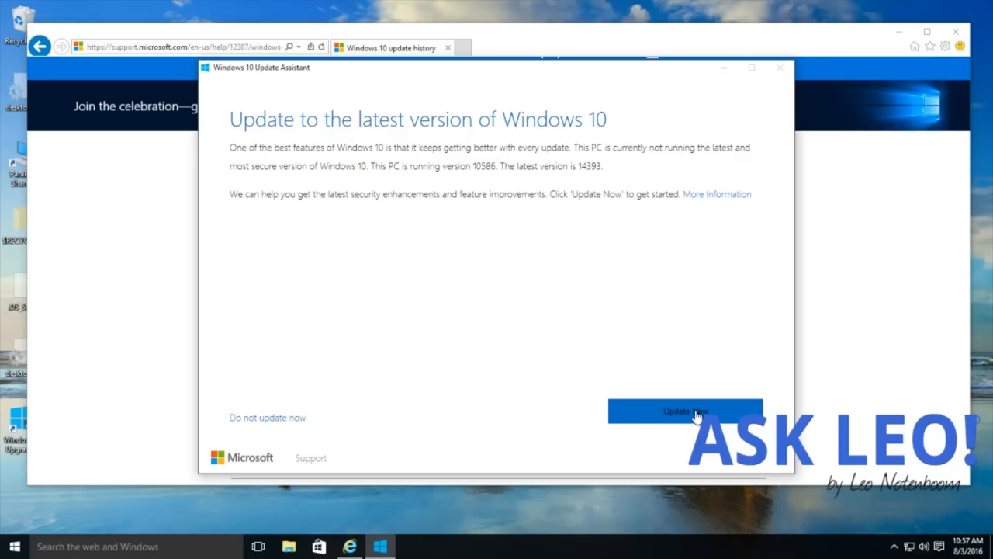
# Start the update with Update Now, then close the Internet Explorer window.
pyautogui.click(685, 411)
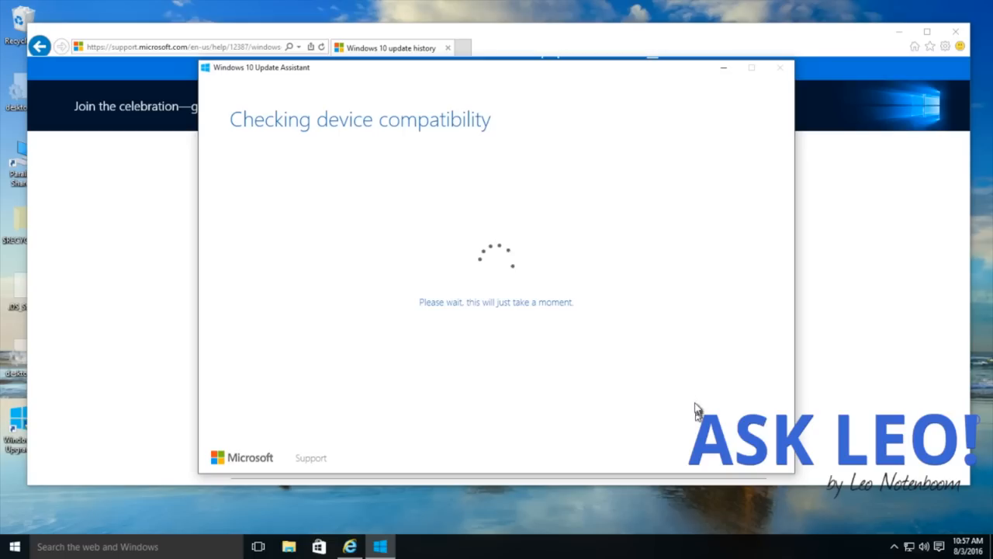
pyautogui.click(779, 68)
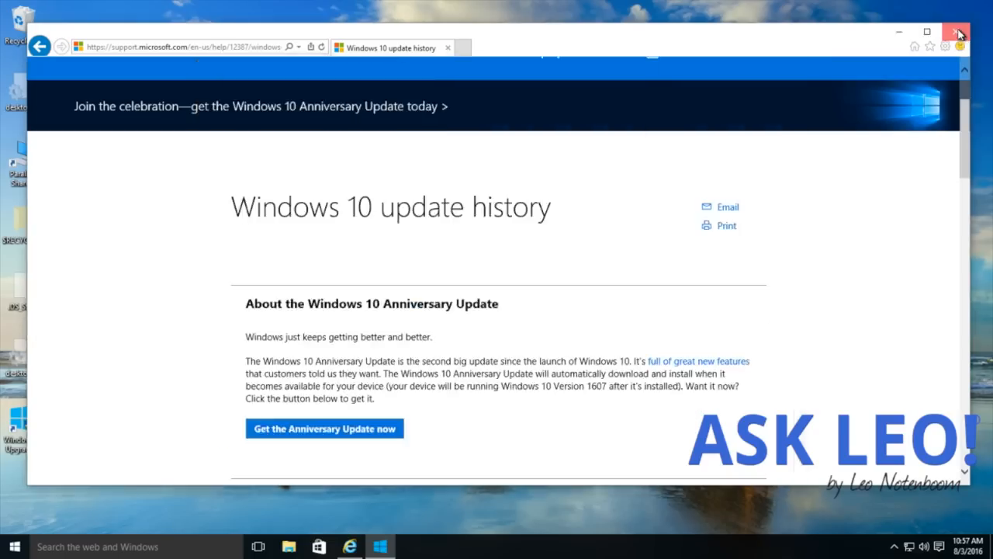
pyautogui.click(959, 33)
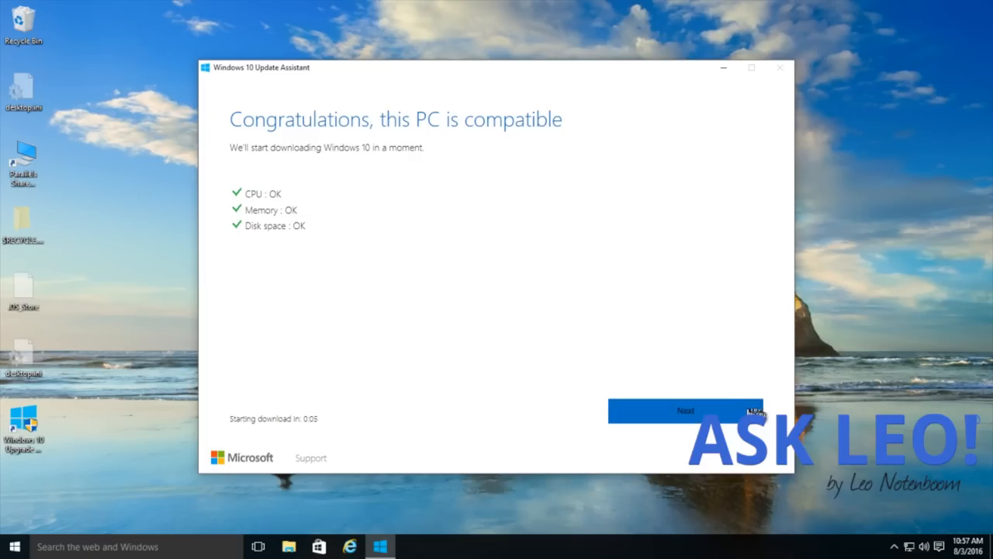
# Continue with Next so the update downloads and installs to the 'Get going fast' screen.
pyautogui.click(686, 410)
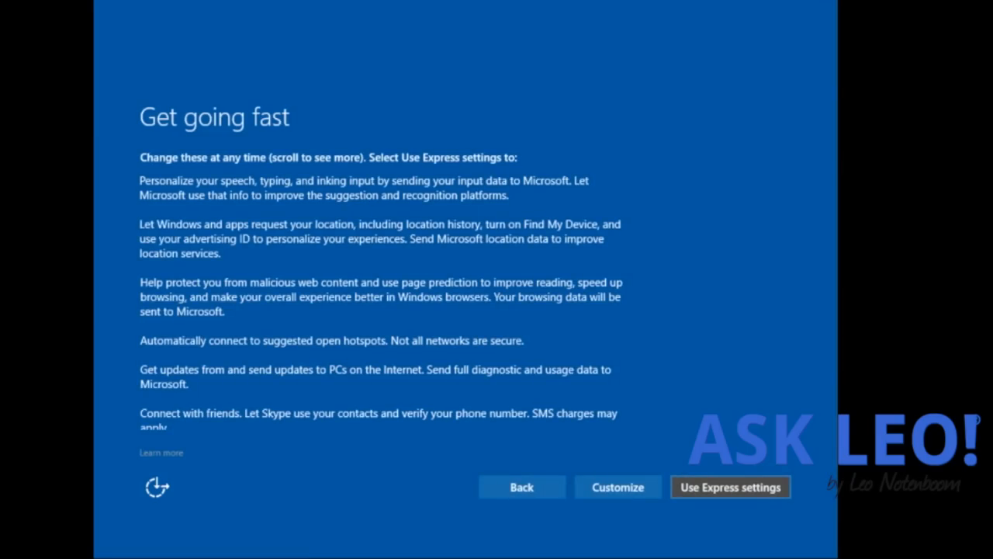
# Accept 'Use Express settings' and let setup reach the sign-in screen.
pyautogui.click(730, 487)
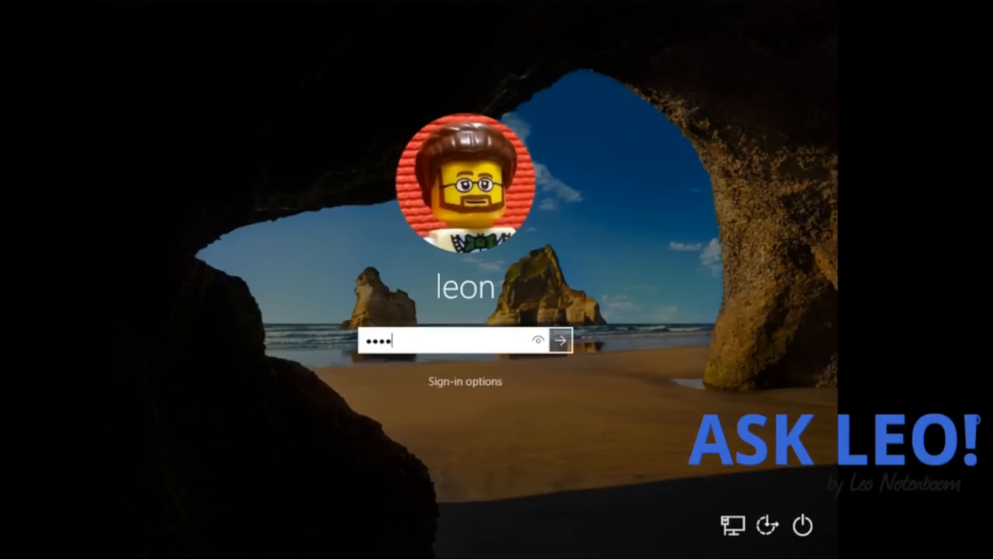
# Sign in to the updated PC and exit the Update Assistant's thank-you window.
pyautogui.click(560, 339)
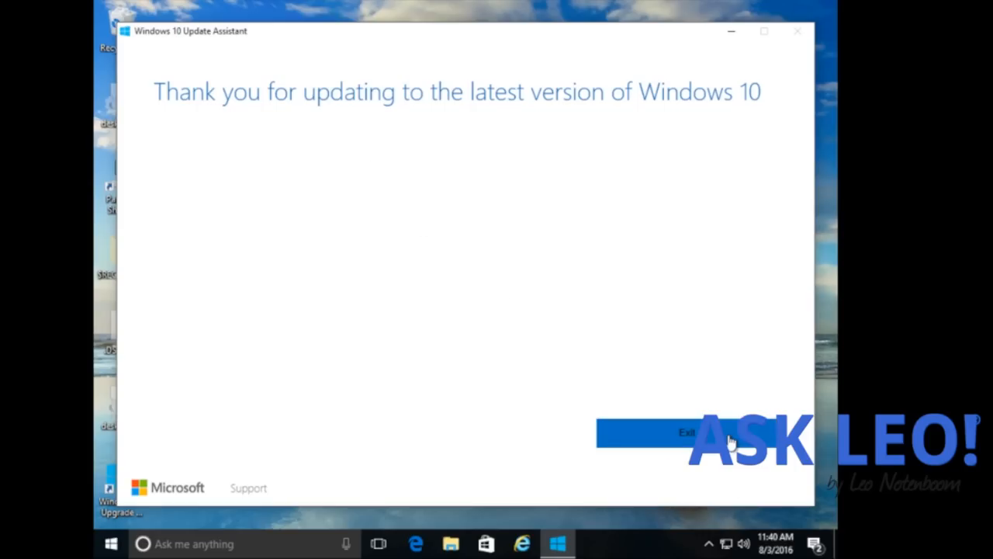
pyautogui.click(683, 433)
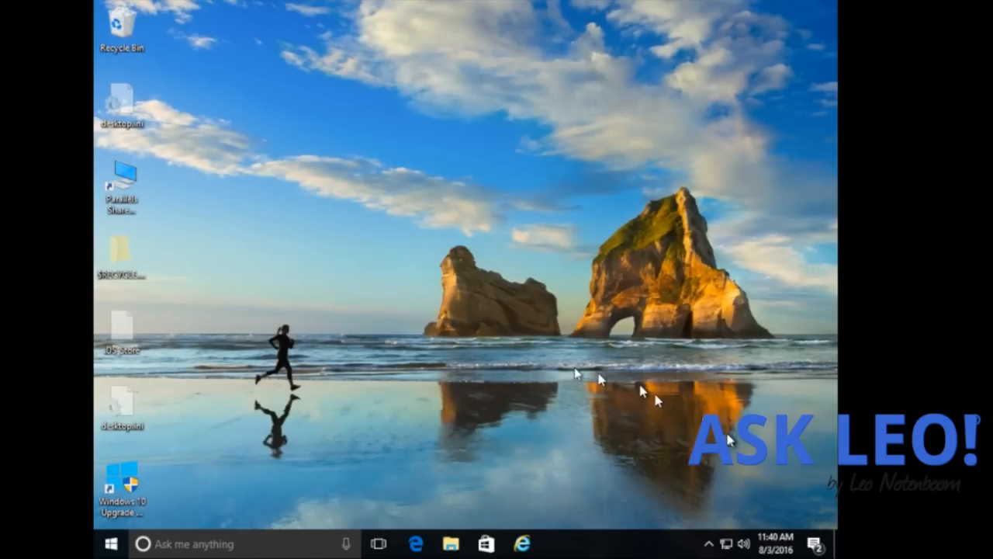
# Set the display resolution to 1600 × 900 in Advanced display settings, apply it and keep changes.
pyautogui.rightClick(559, 372)
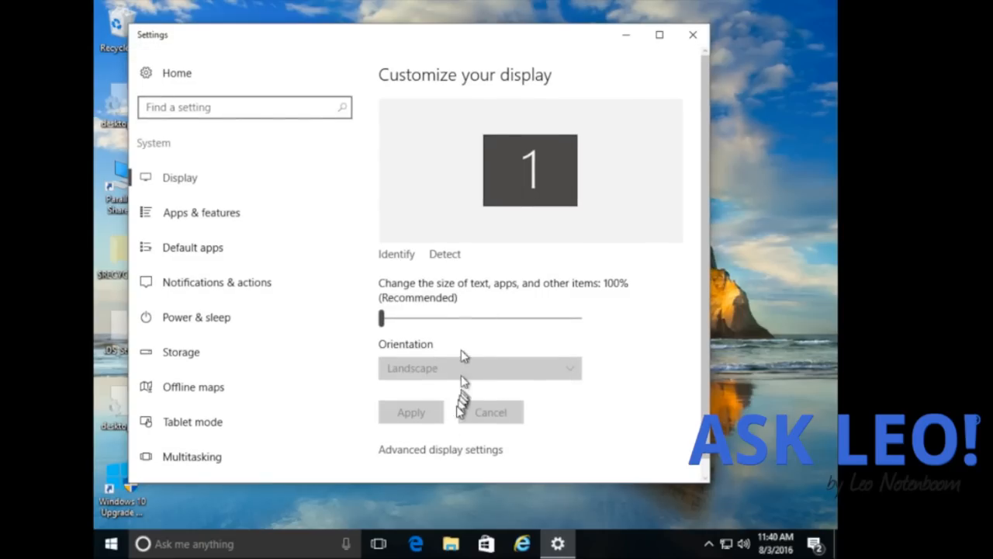
pyautogui.click(440, 449)
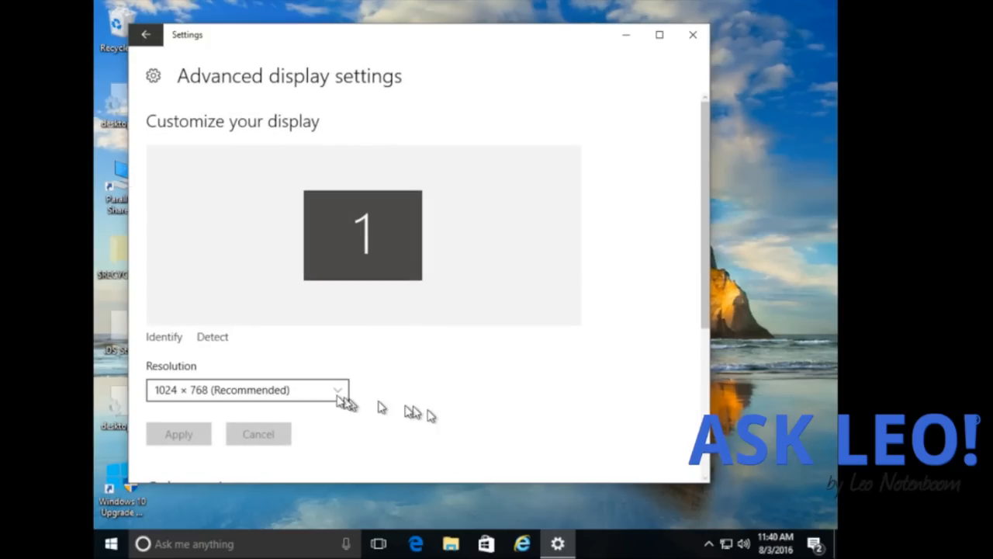
pyautogui.click(337, 390)
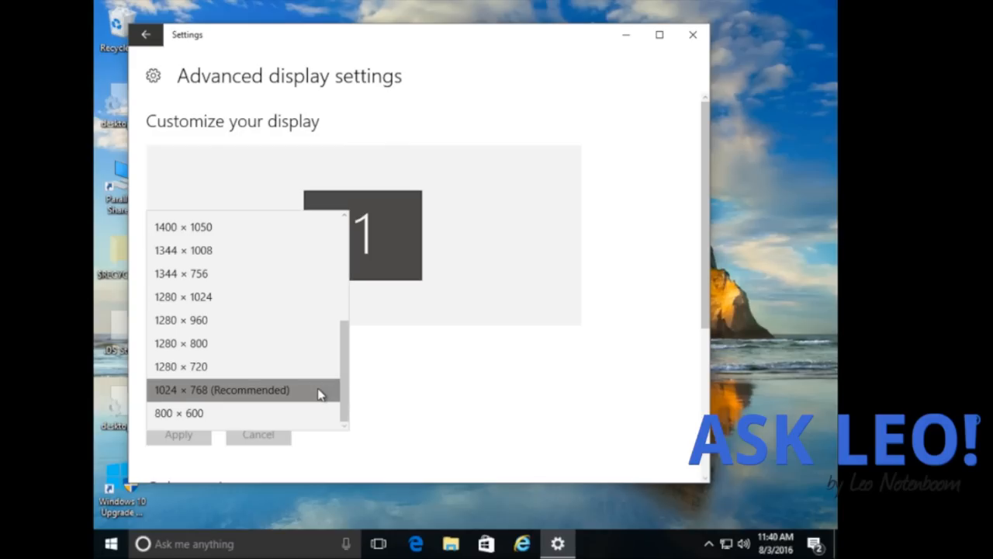
pyautogui.scroll(3)
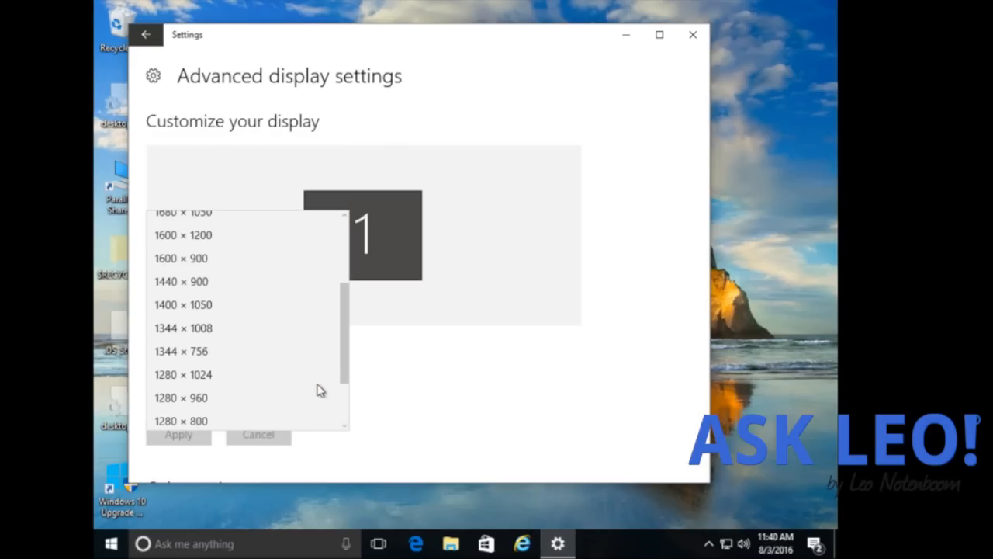
pyautogui.click(181, 258)
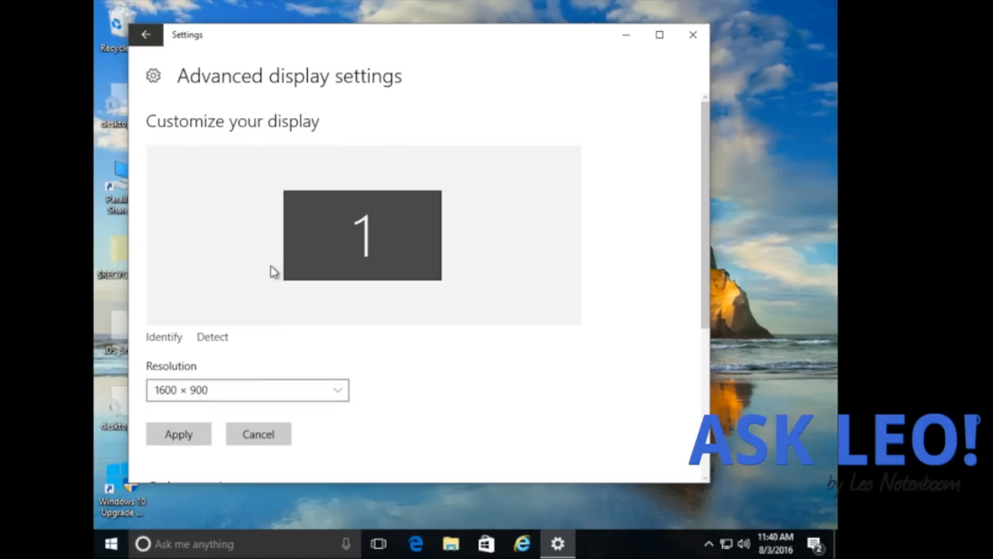
pyautogui.click(178, 433)
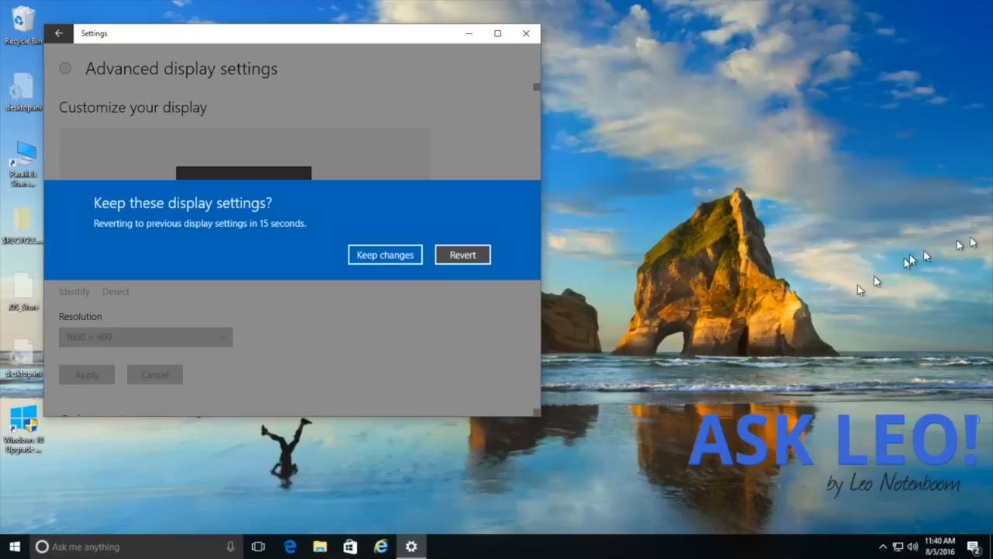
pyautogui.click(385, 255)
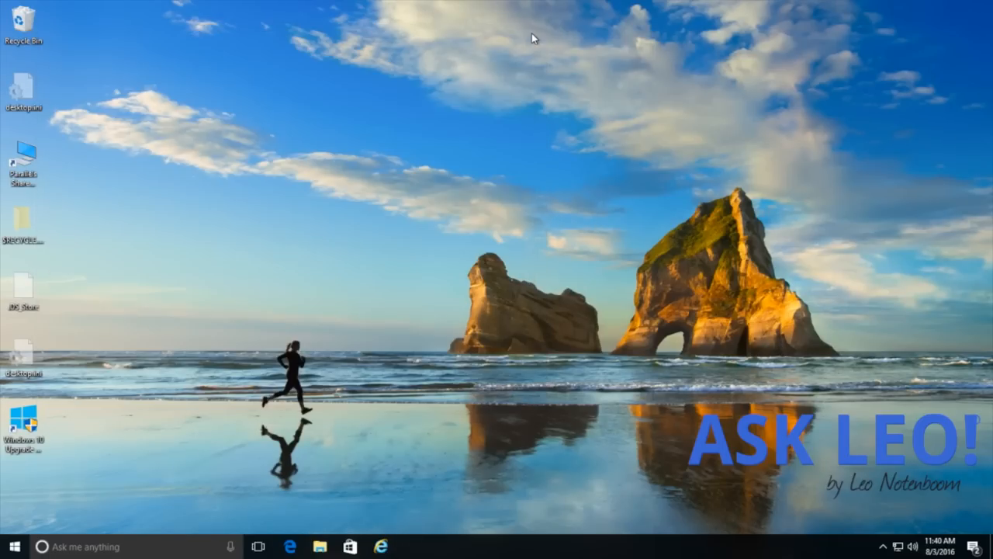
pyautogui.moveTo(974, 504)
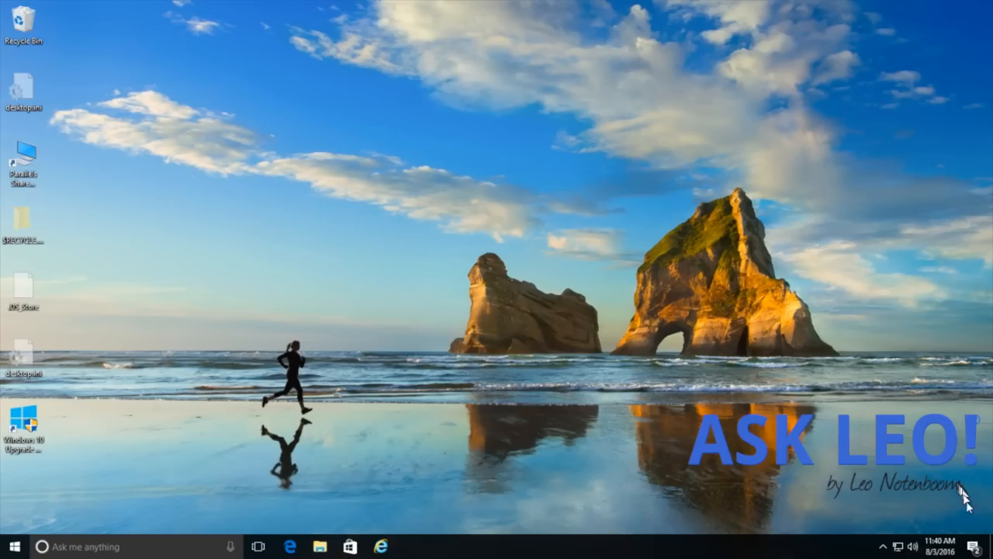
pyautogui.moveTo(12, 547)
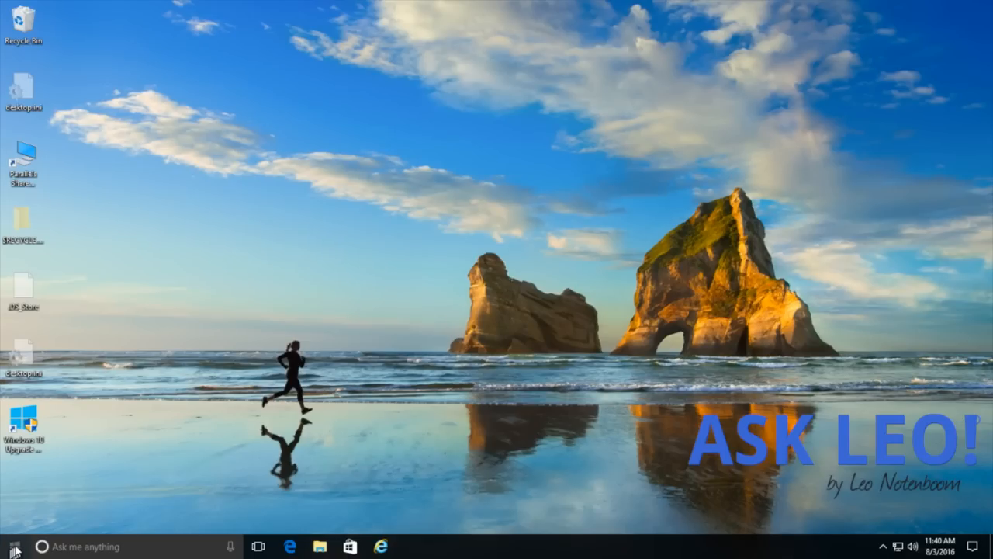
pyautogui.click(13, 546)
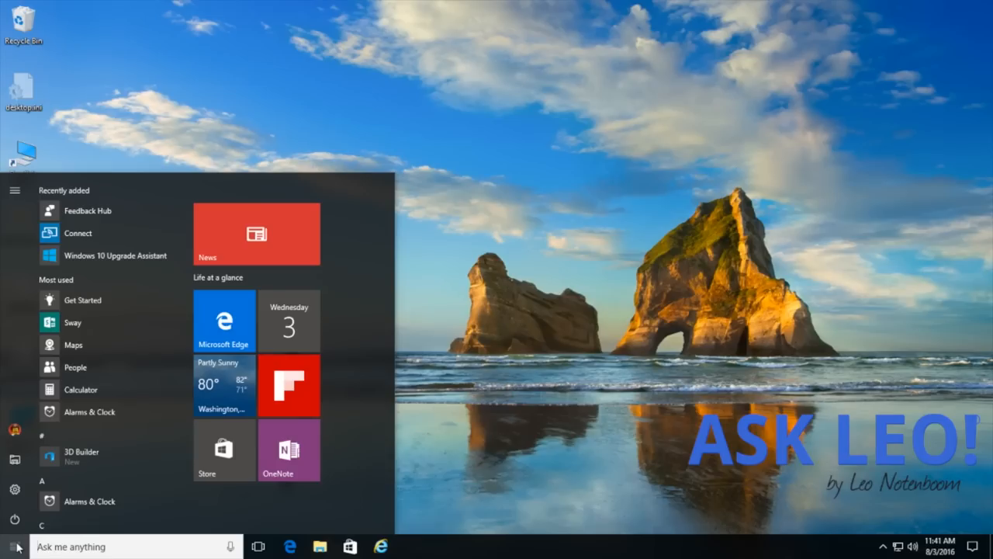
pyautogui.click(11, 546)
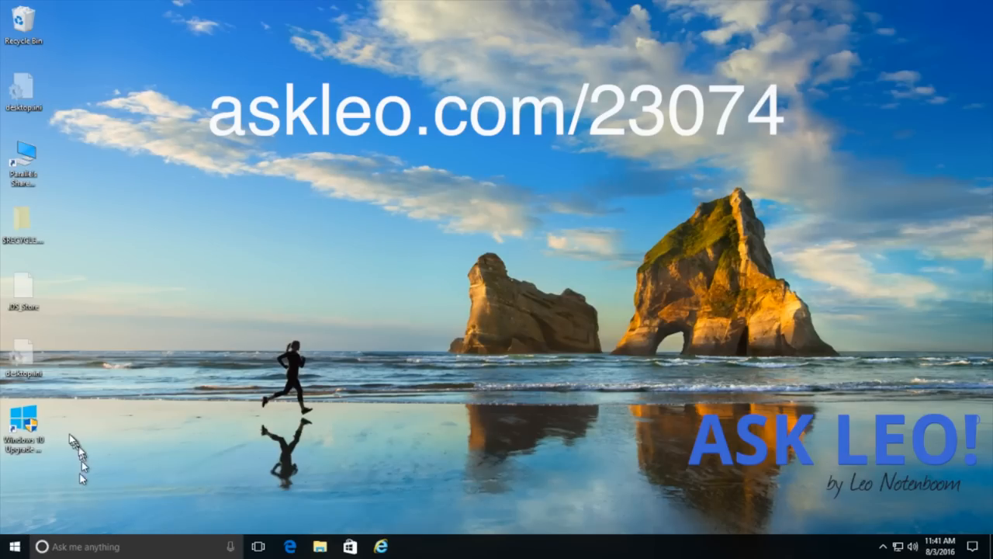
pyautogui.moveTo(594, 368)
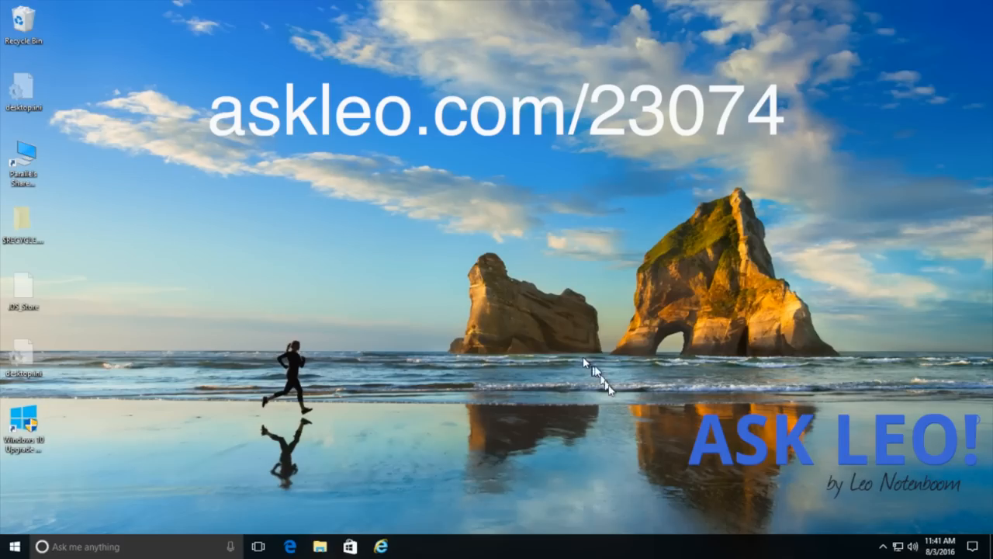
pyautogui.moveTo(982, 539)
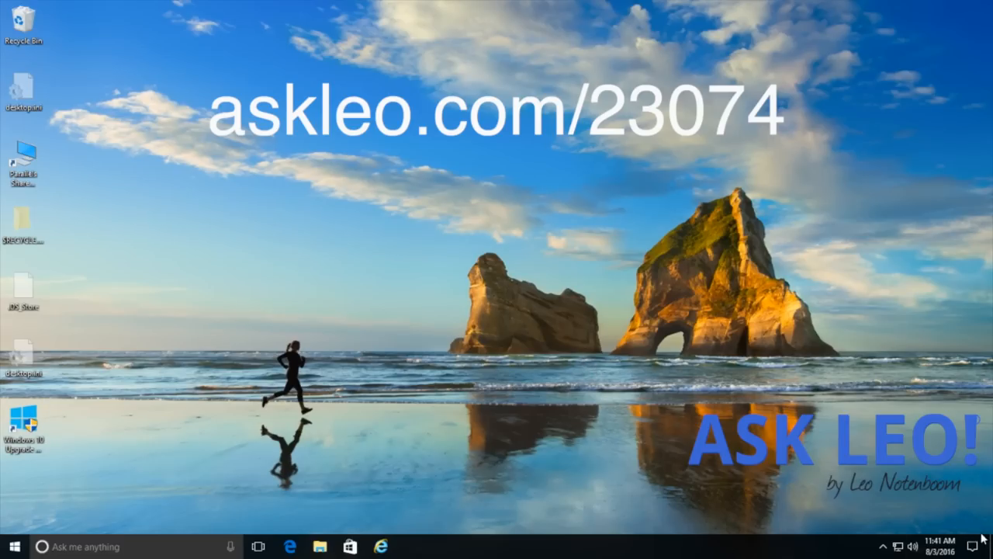